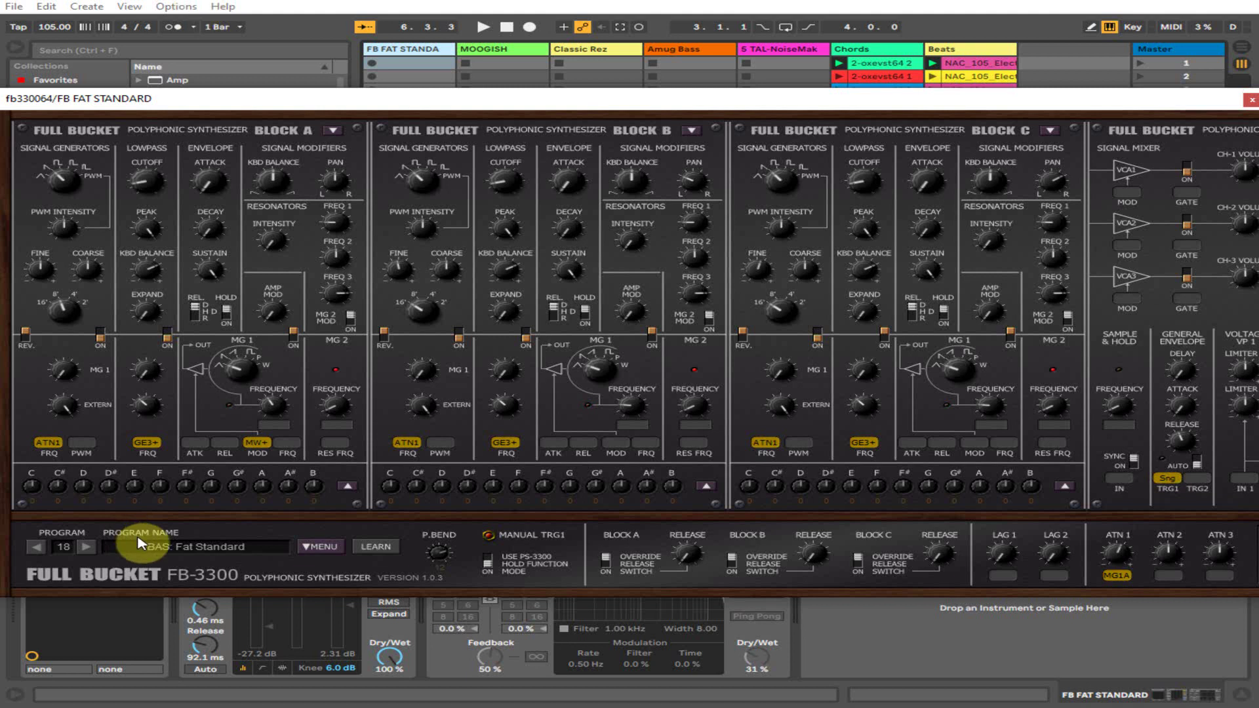
Close the FB-3300 synth window, keeping the Fat Standard preset, back to Session View.
left_click(1248, 99)
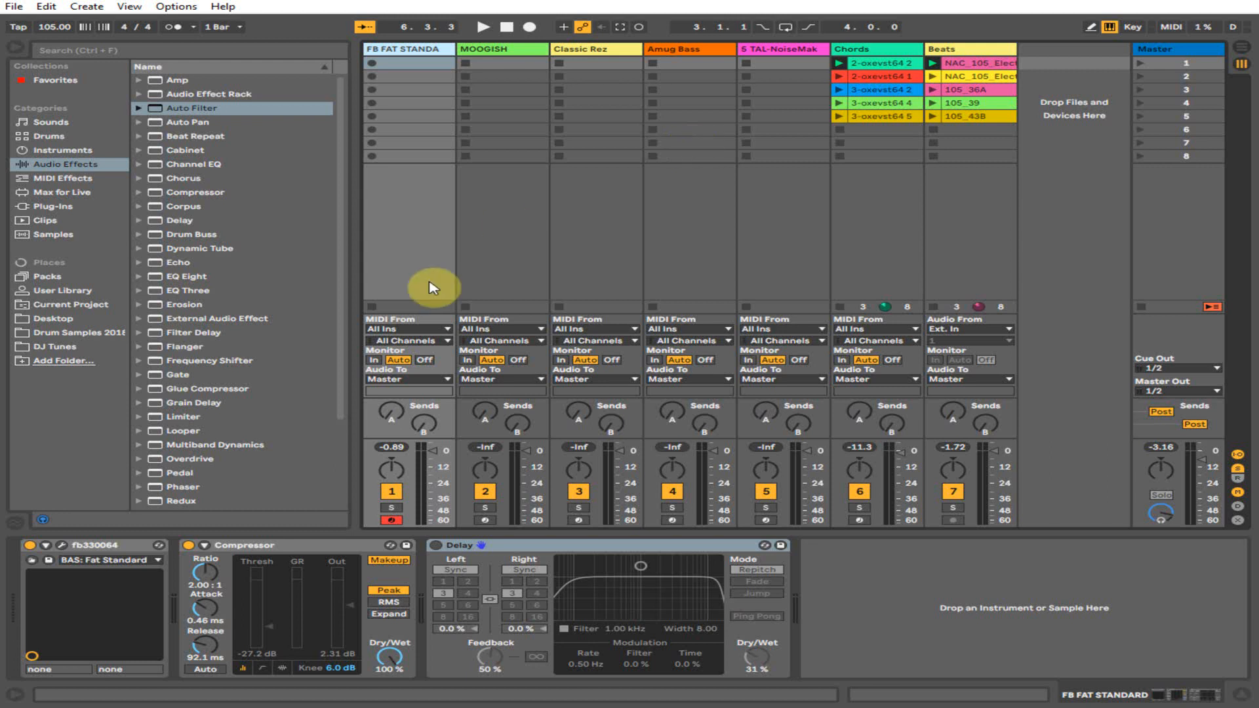
Launch Scene 1's chord and beat loops with the FB FAT STANDARD delay enabled.
left_click(485, 27)
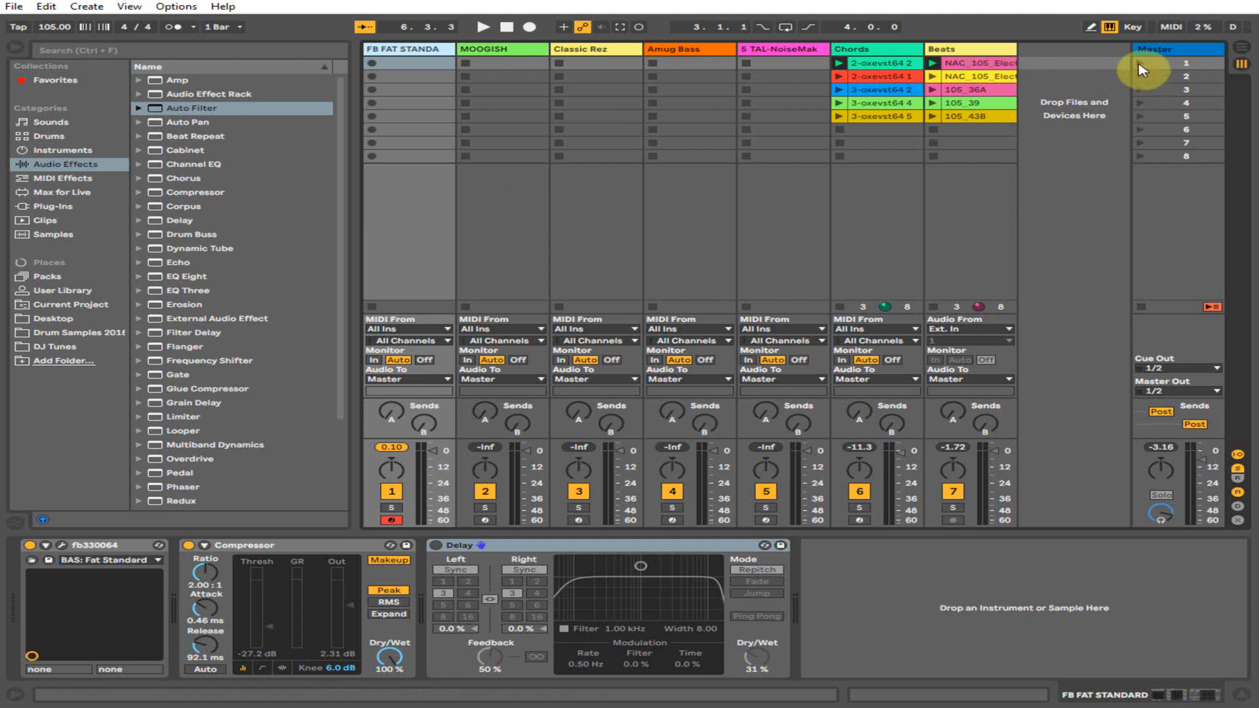
left_click(486, 27)
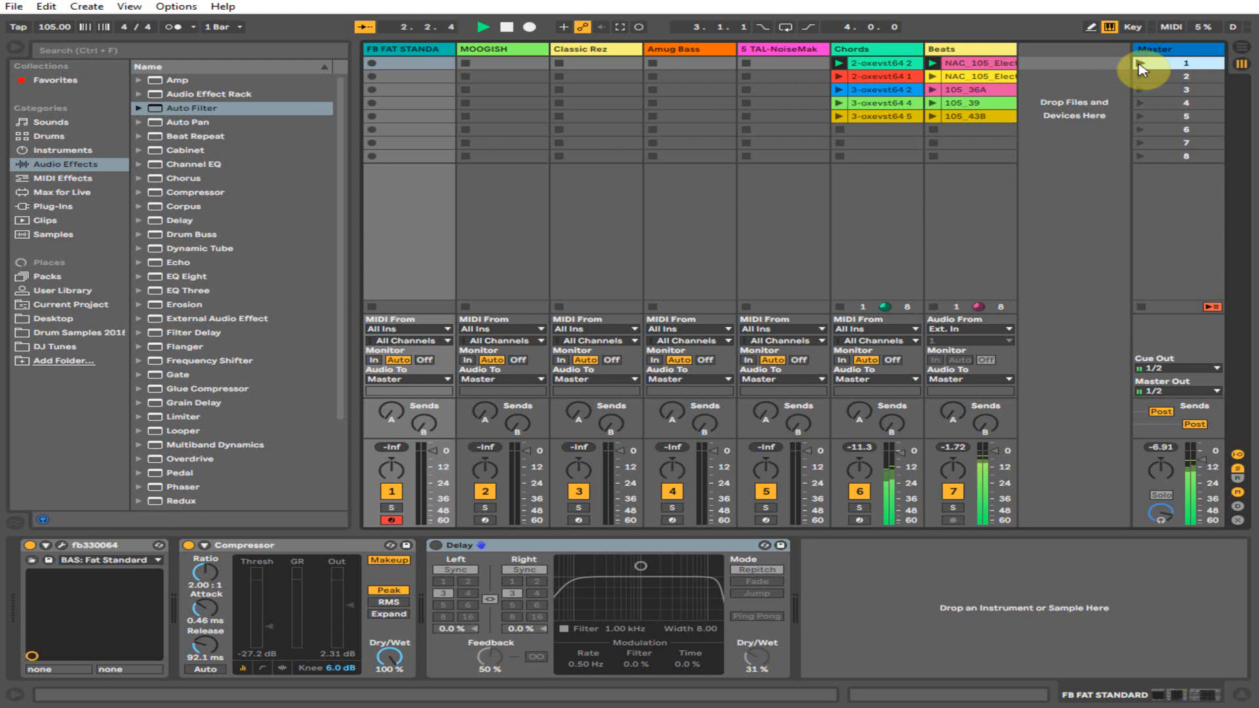
left_click(482, 26)
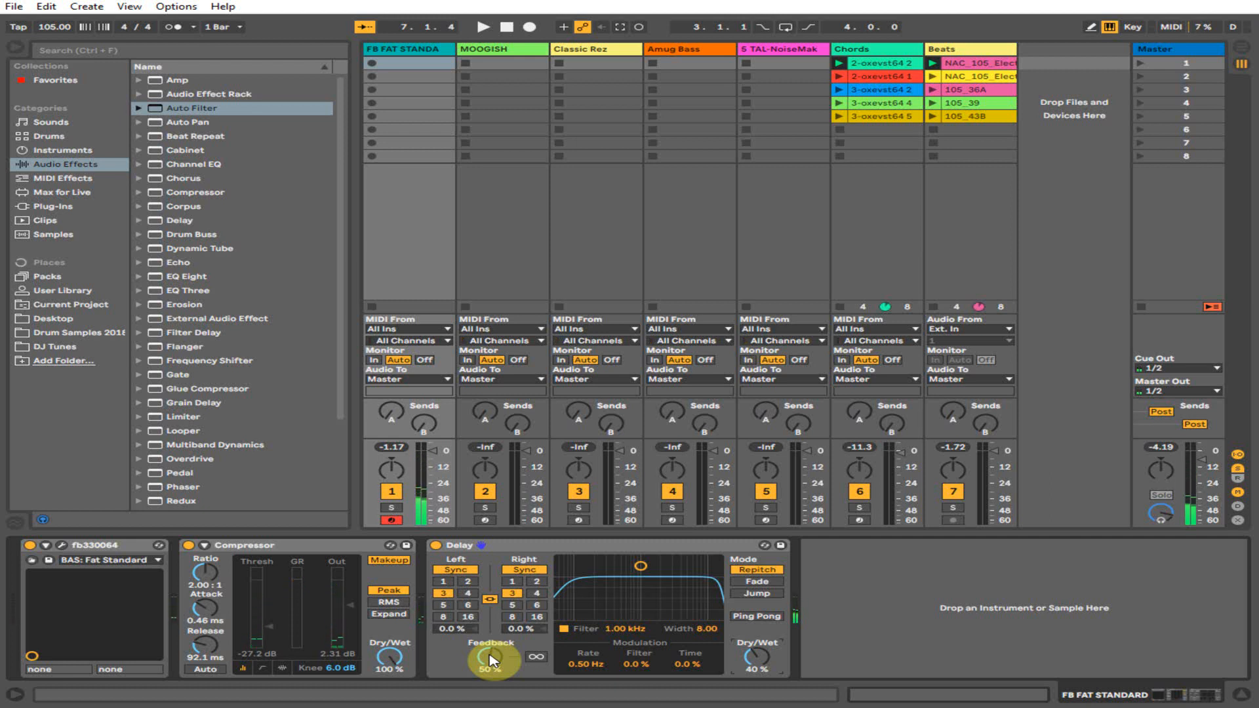
Lower the delay feedback to 38%, stop playback and show the MOOGISH track's devices.
left_click_drag(489, 658, 489, 670)
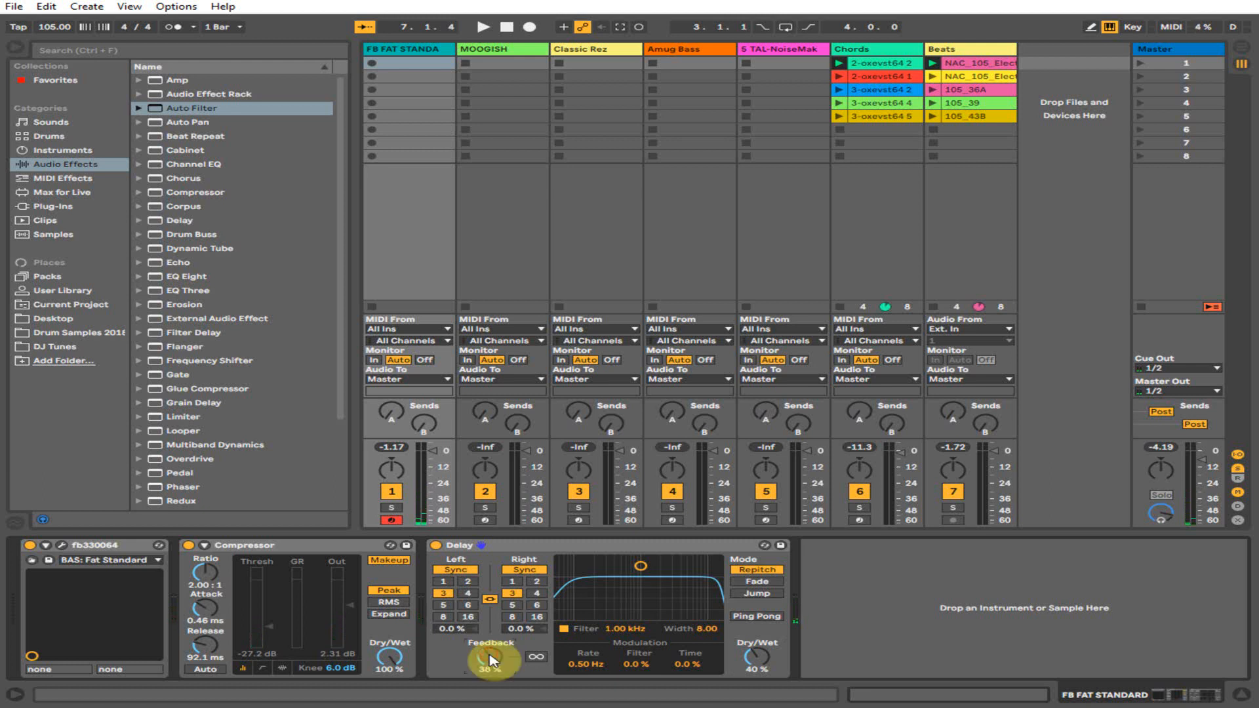
left_click(485, 27)
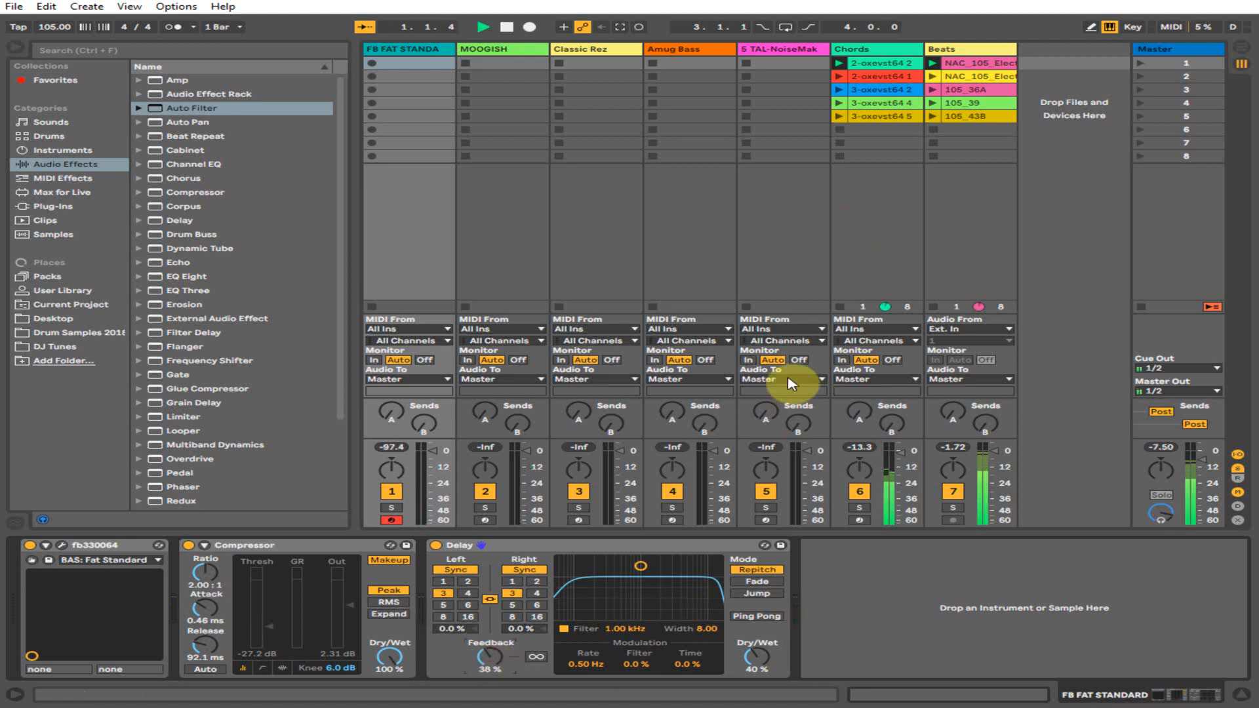
left_click(485, 26)
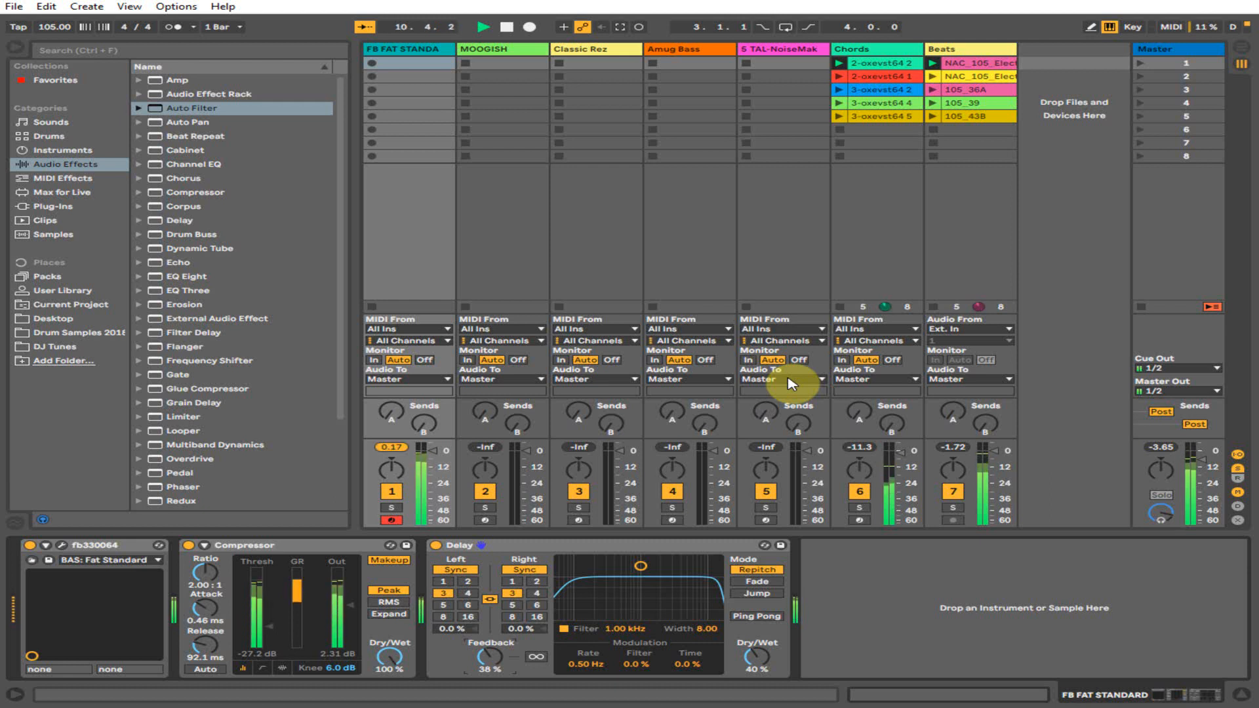
left_click(485, 27)
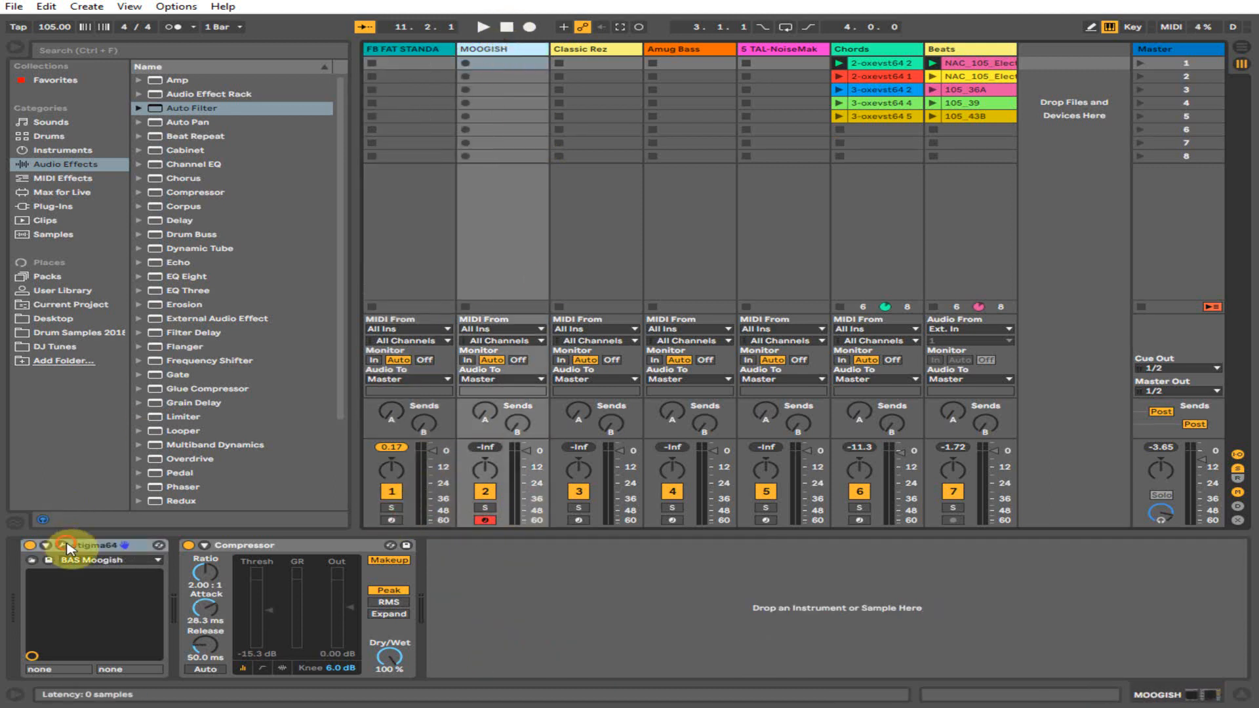
Open the Stigma64 editor showing the MOOGISH track's BAS Moogish preset.
left_click(59, 543)
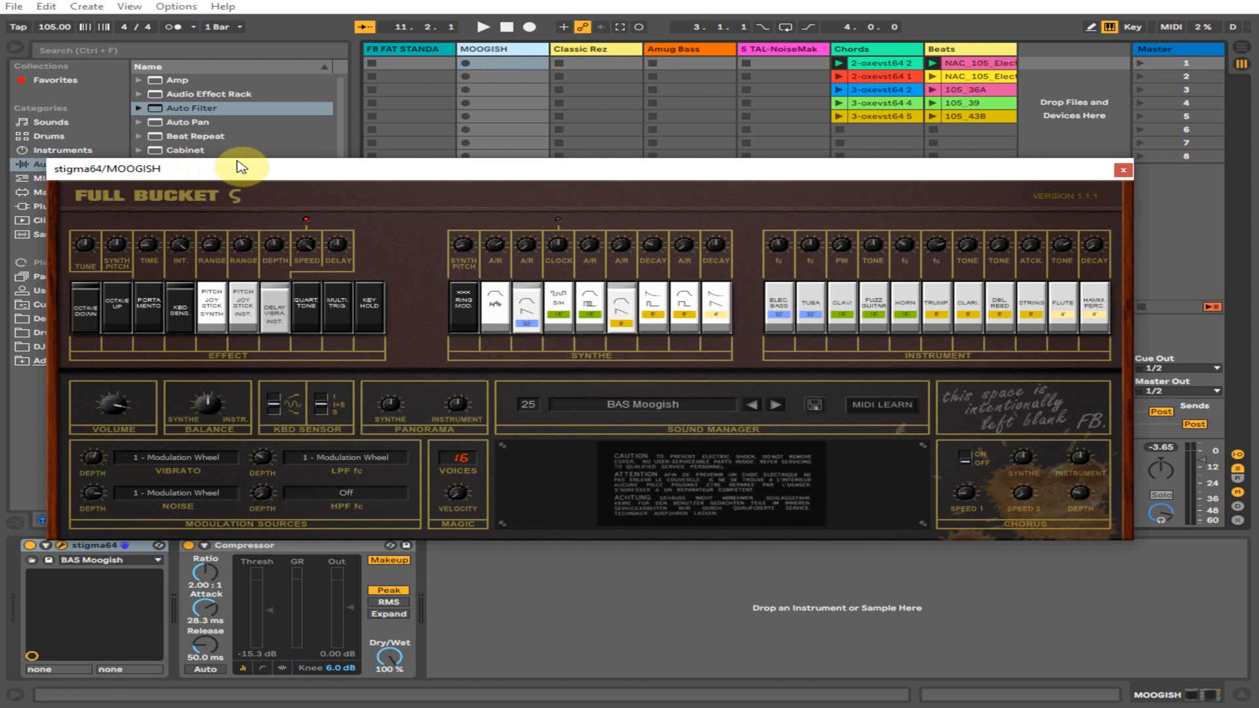
mouse_move(255, 176)
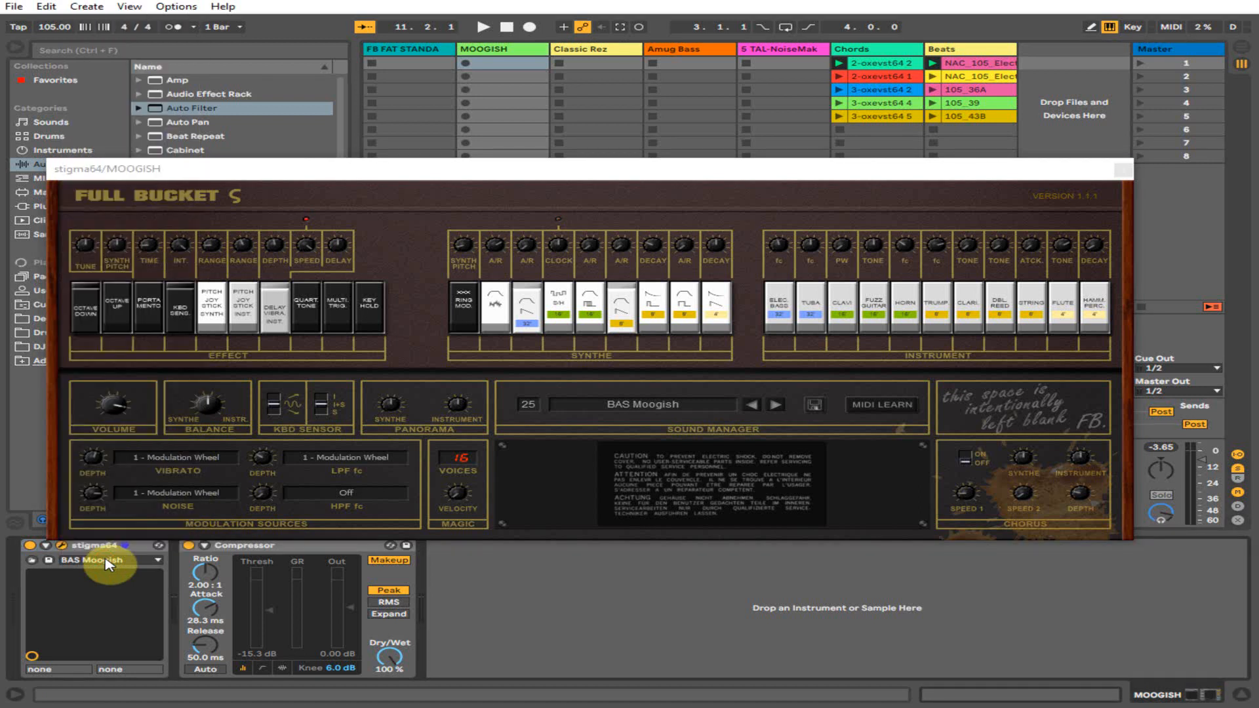
left_click(485, 26)
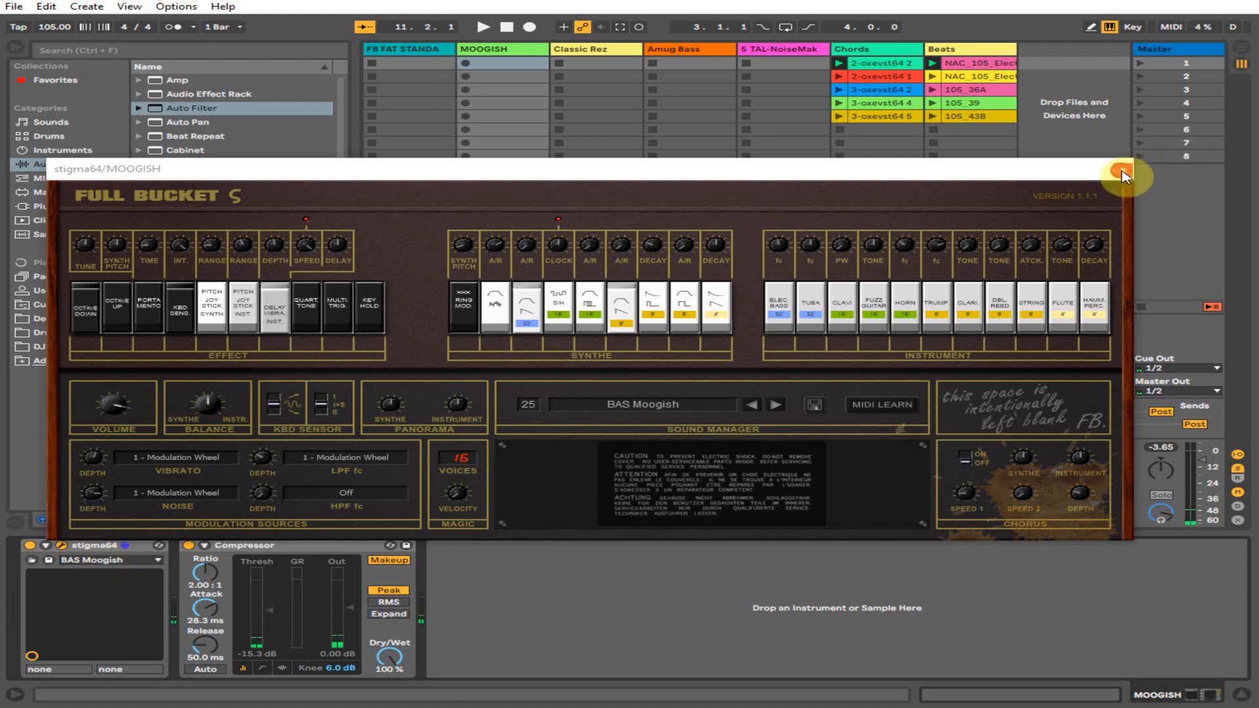
left_click(1117, 169)
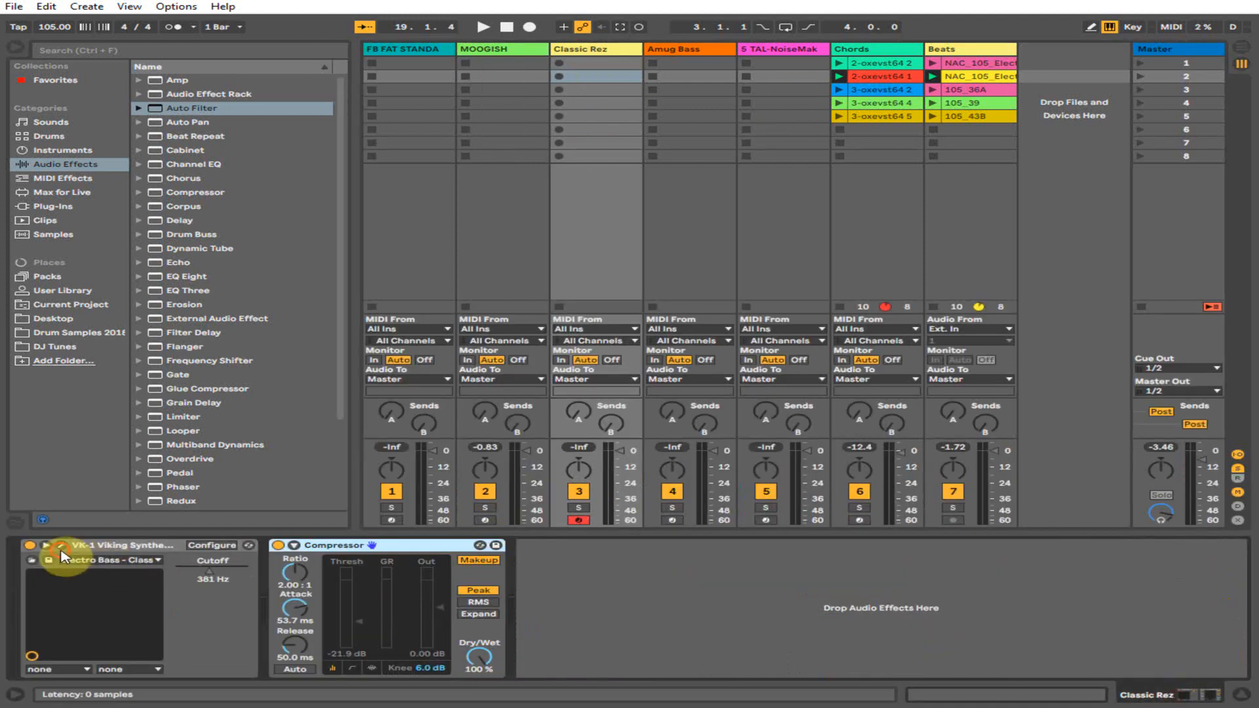
Review the VK-1 Classic Rez editor, close it, and launch Scene 3's chord and 105_36A beat loops.
left_click(60, 544)
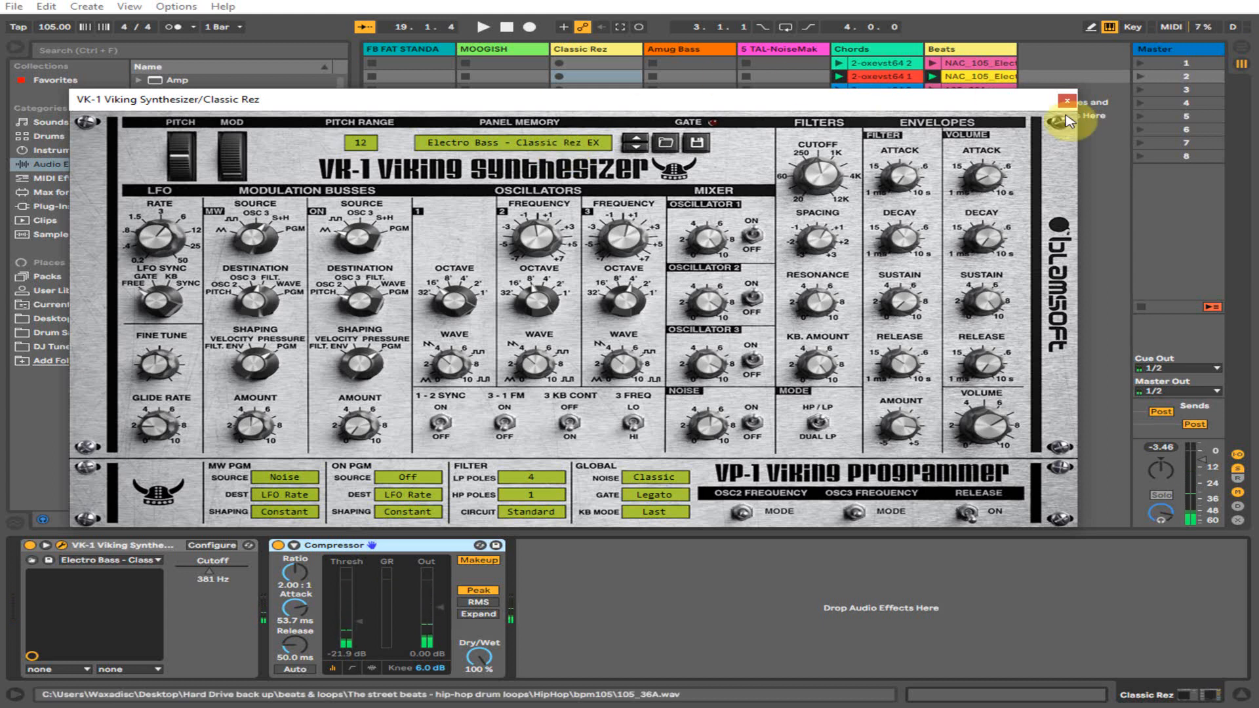
left_click(1064, 100)
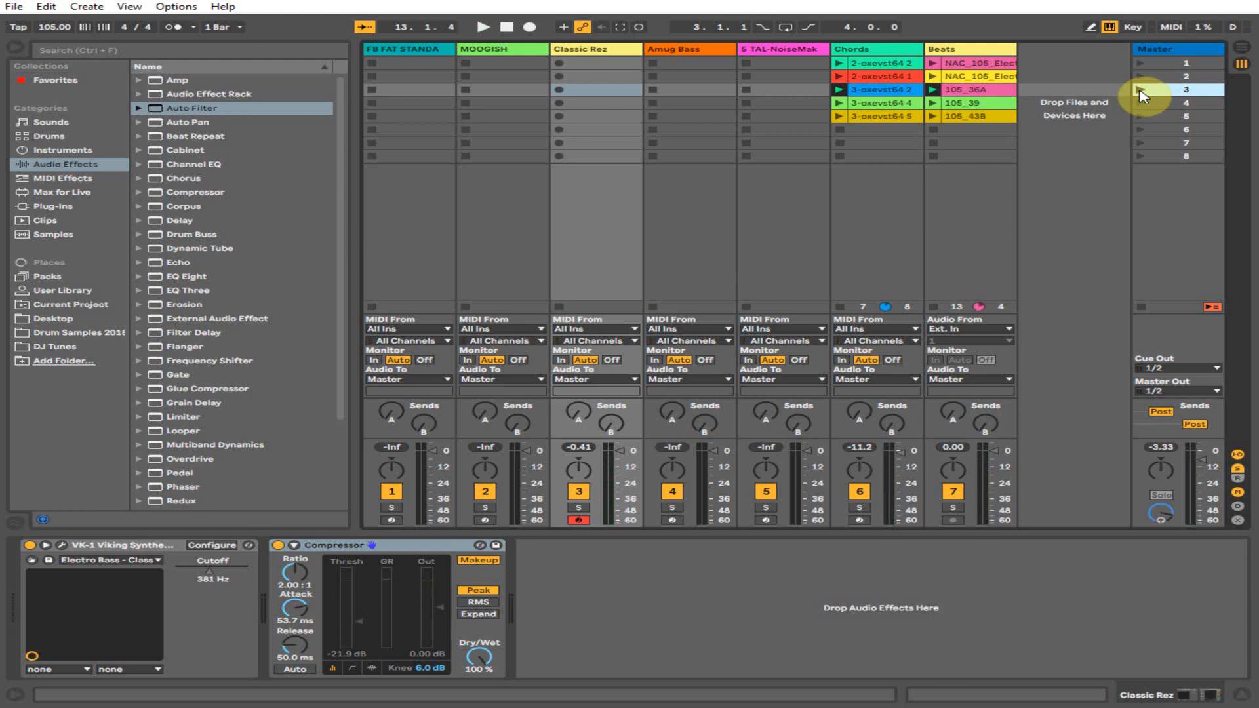
left_click(485, 26)
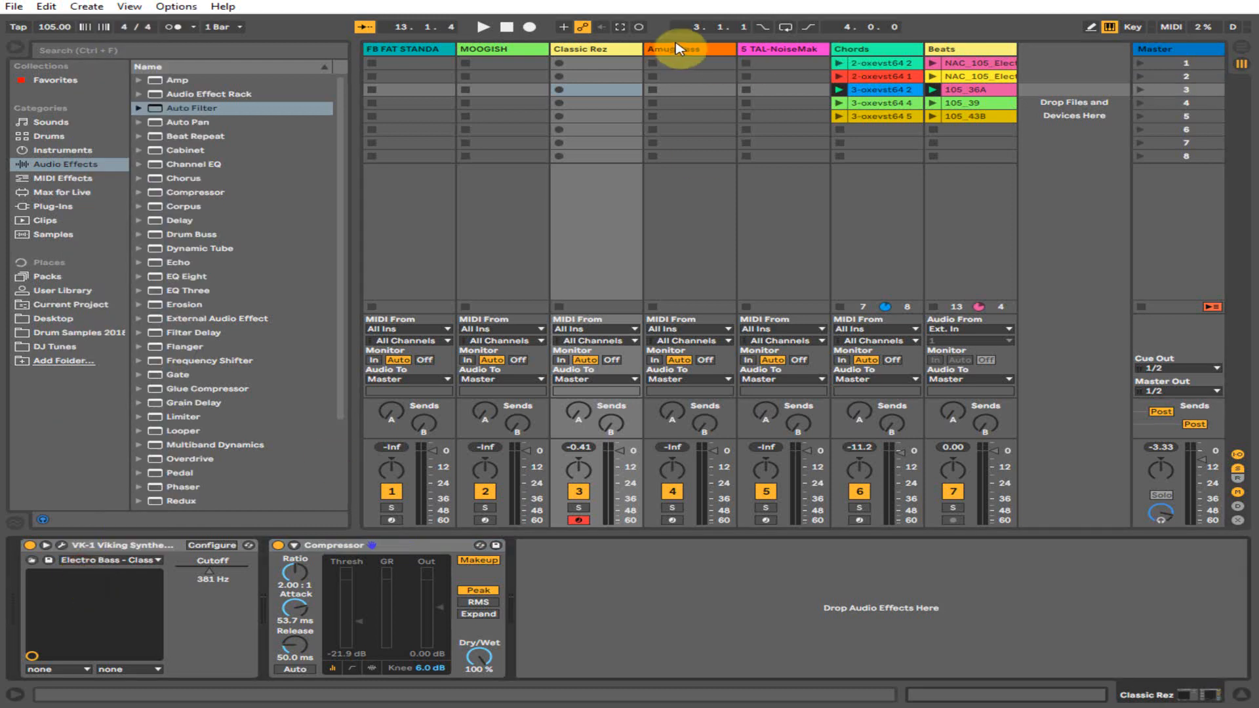
Inspect the Lokomotiv Amug Bass editor, then add a Delay after the Chords track's Auto Filter.
left_click(671, 512)
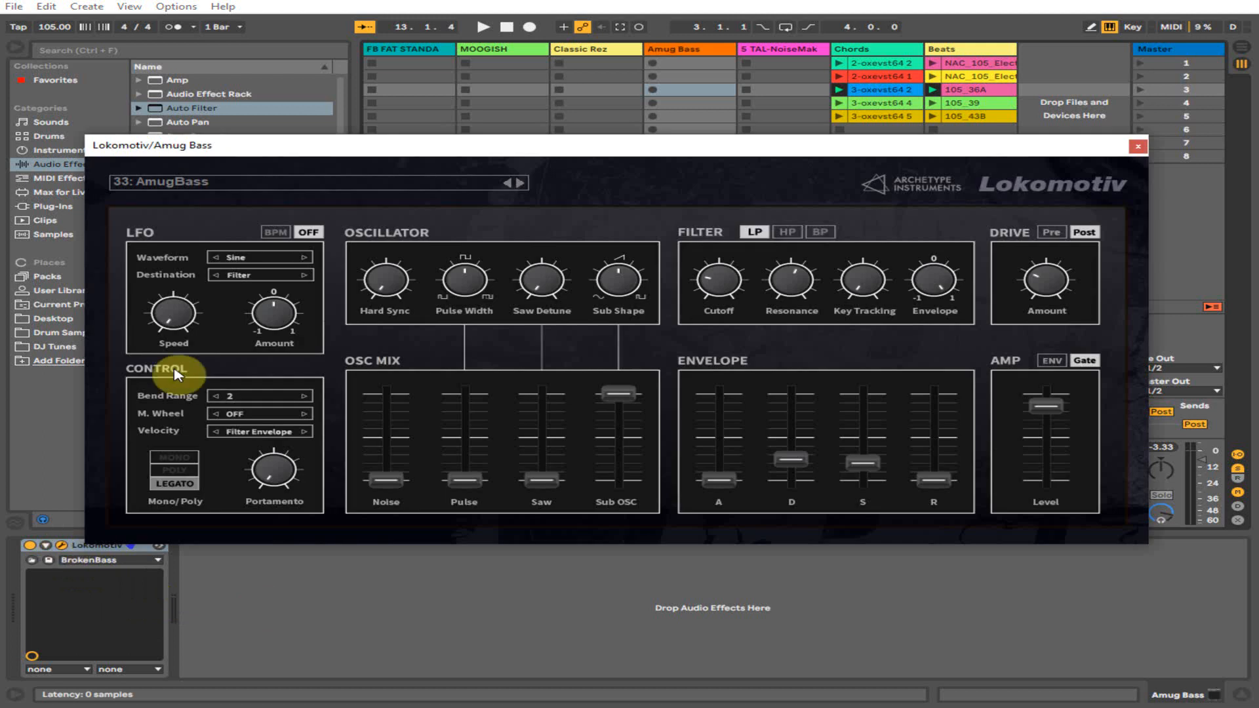
mouse_move(498, 173)
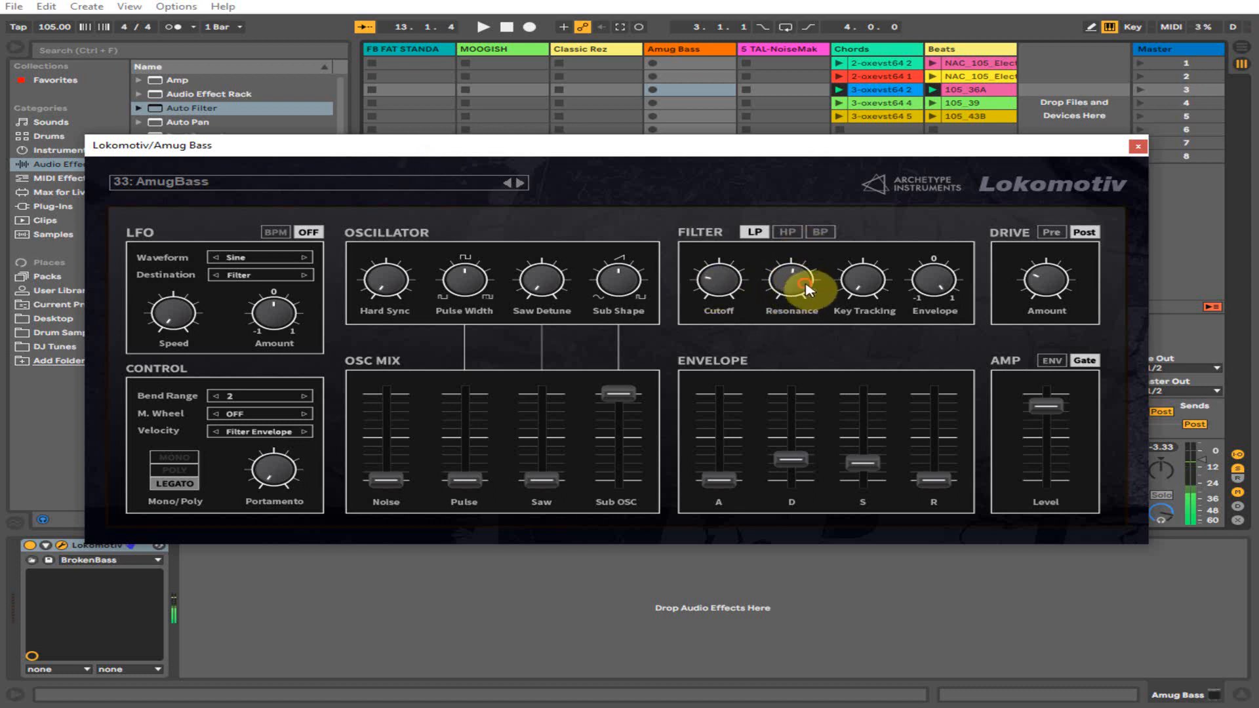
left_click(1137, 144)
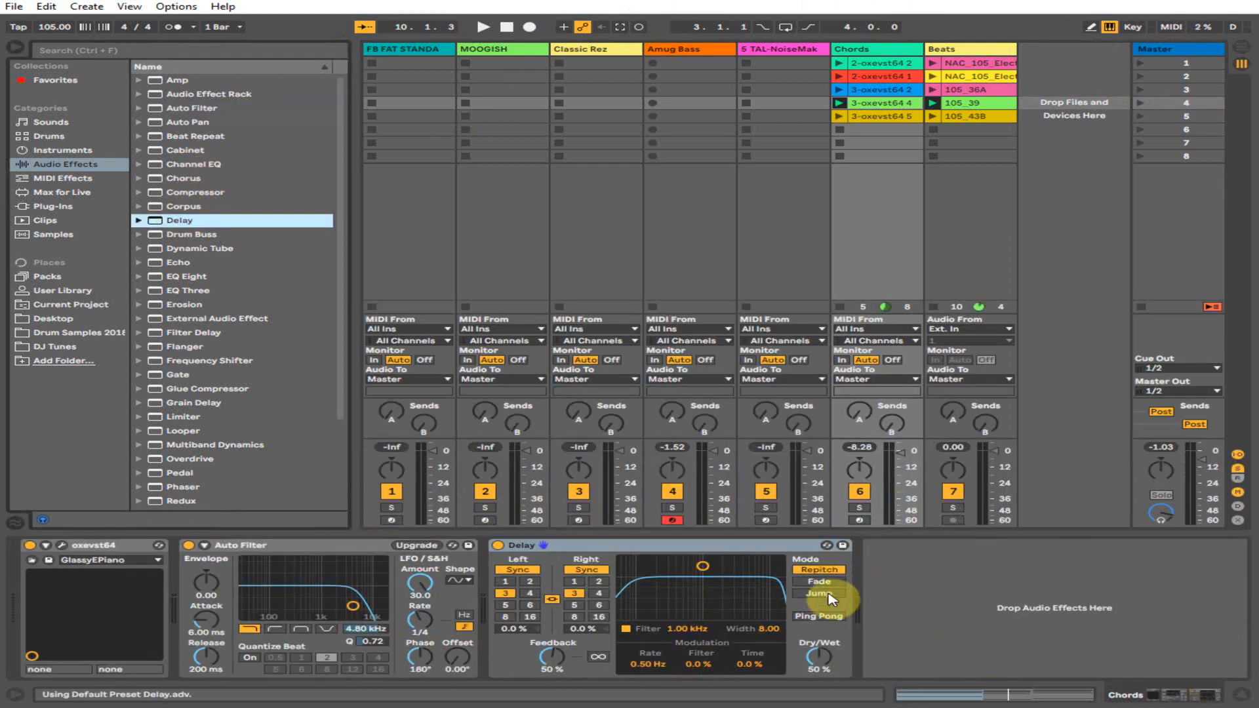
Add a Delay after Lokomotiv on the Amug Bass track with dry/wet at 20%.
left_click(484, 26)
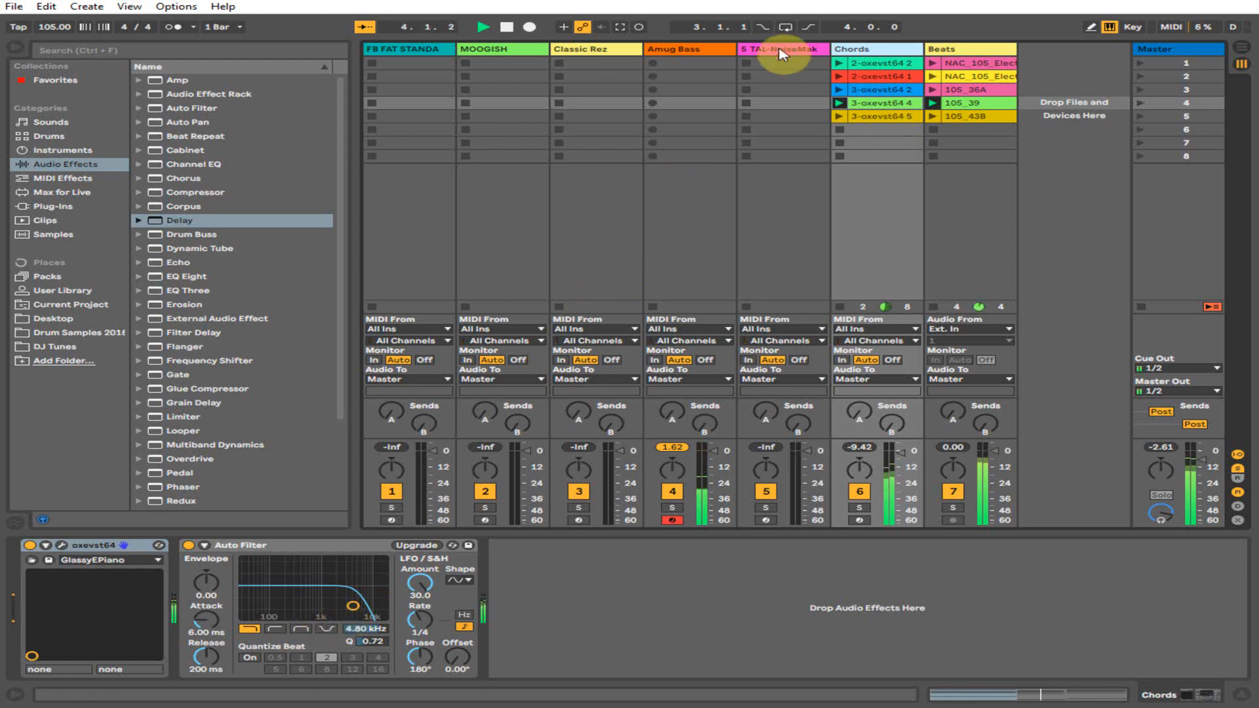
left_click(679, 50)
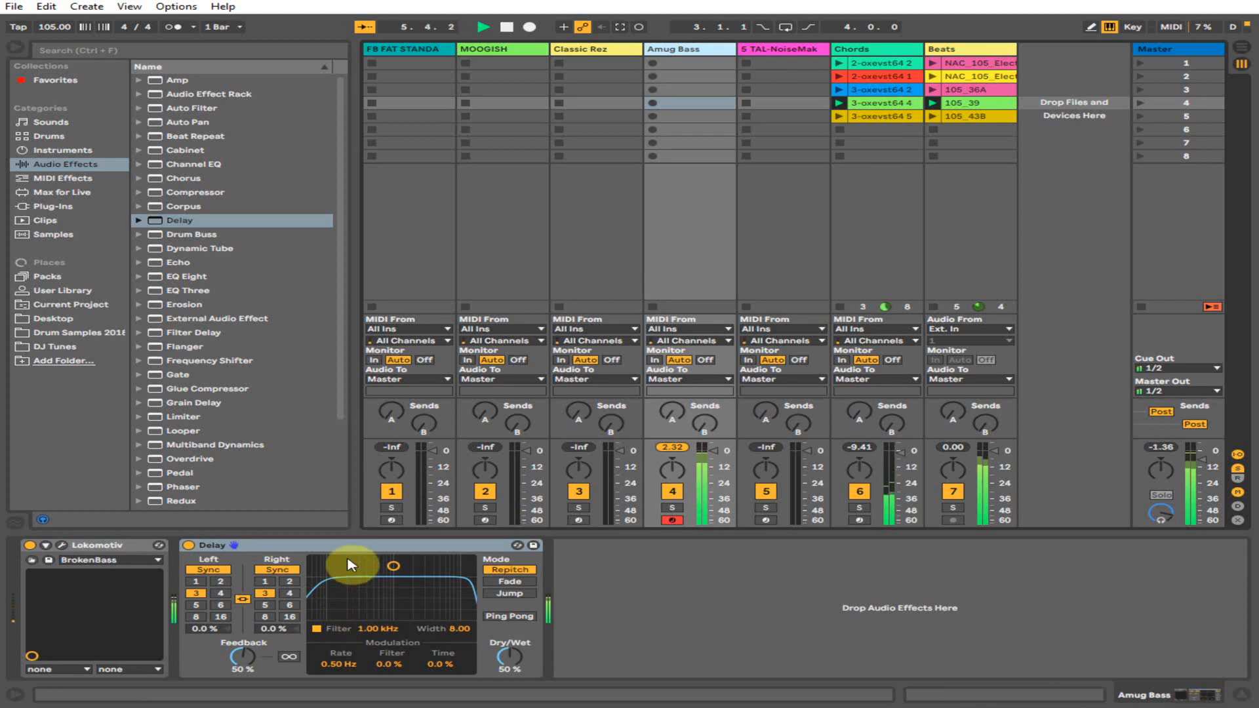
left_click_drag(507, 658, 507, 666)
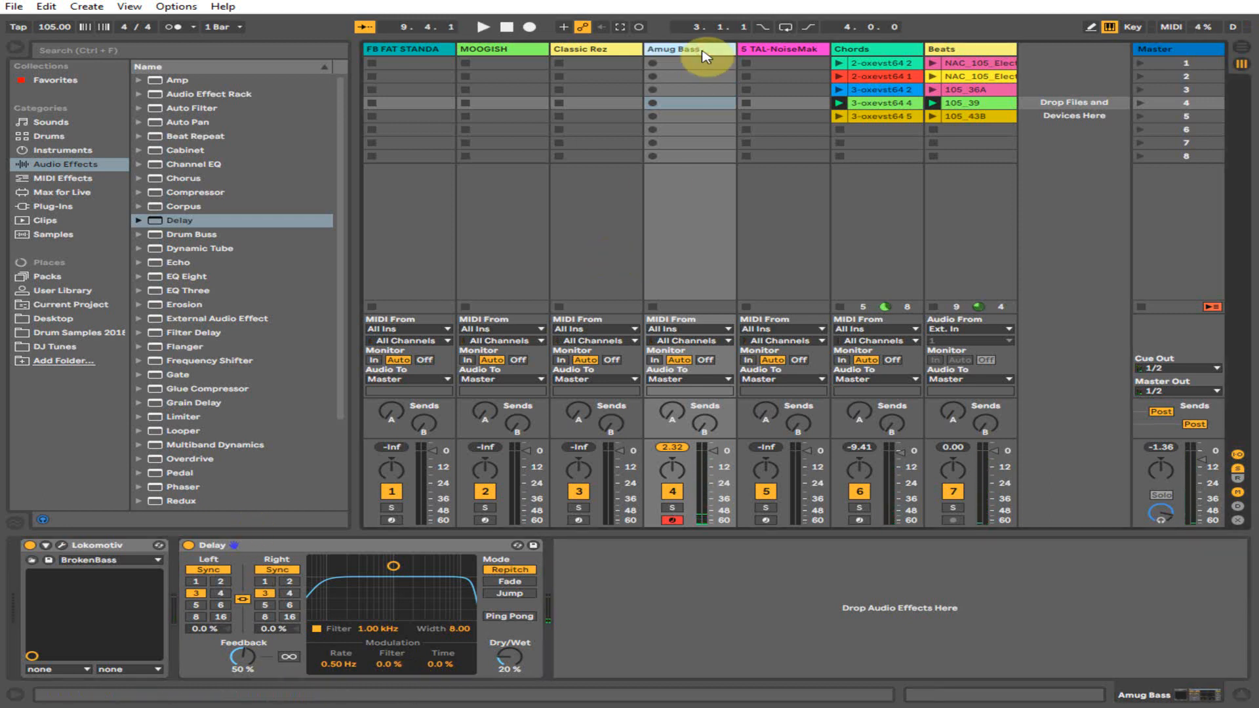
Review the TAL-NoiseMaker BS Juicy Bass editor, then show its synth and Compressor chain.
left_click(776, 48)
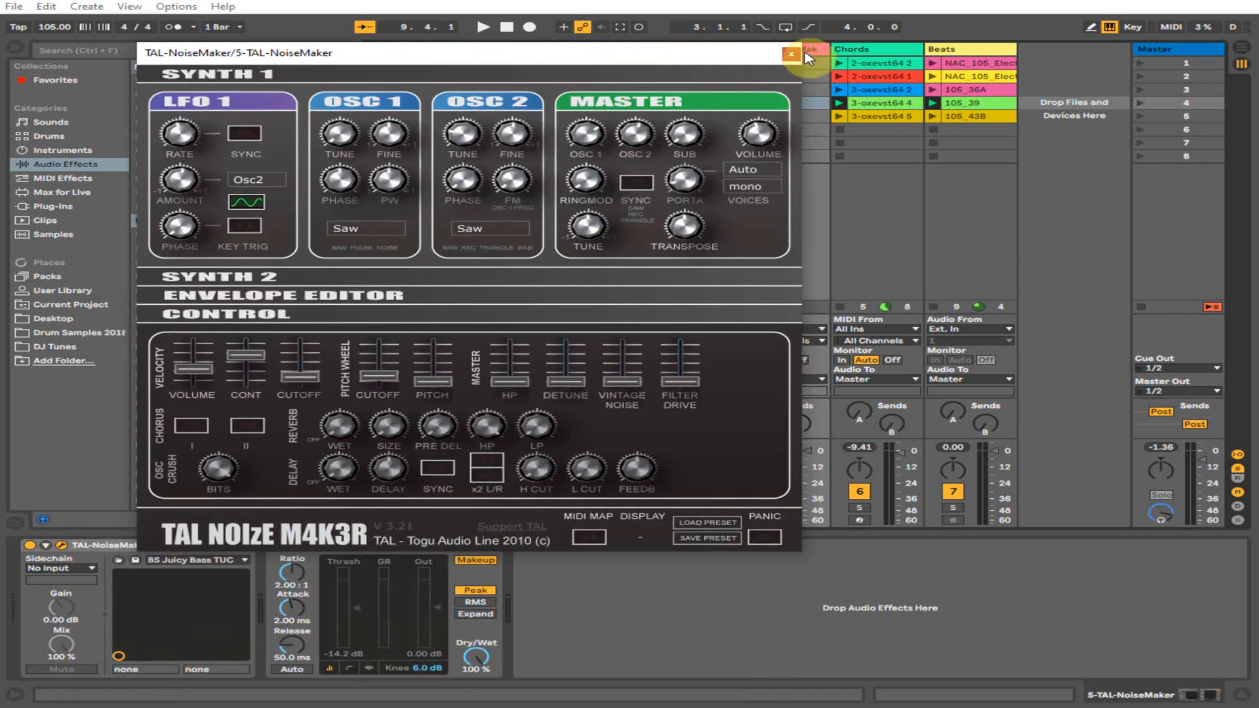
left_click(788, 55)
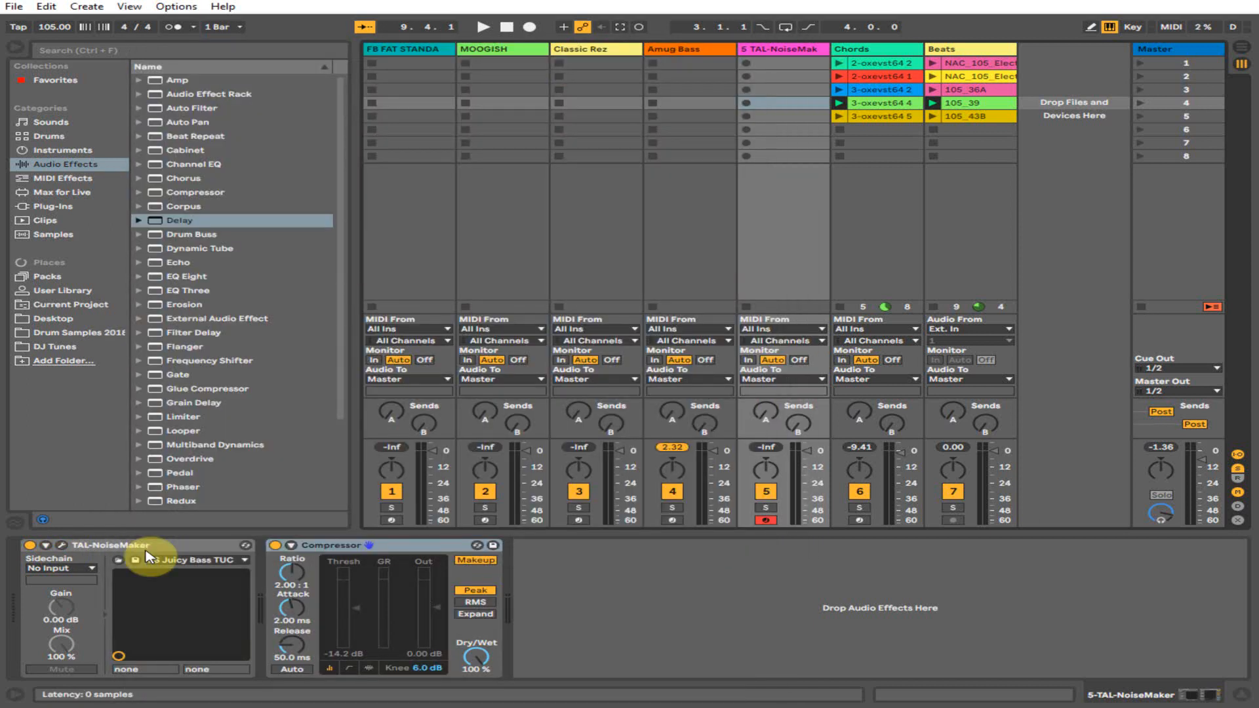
left_click(486, 26)
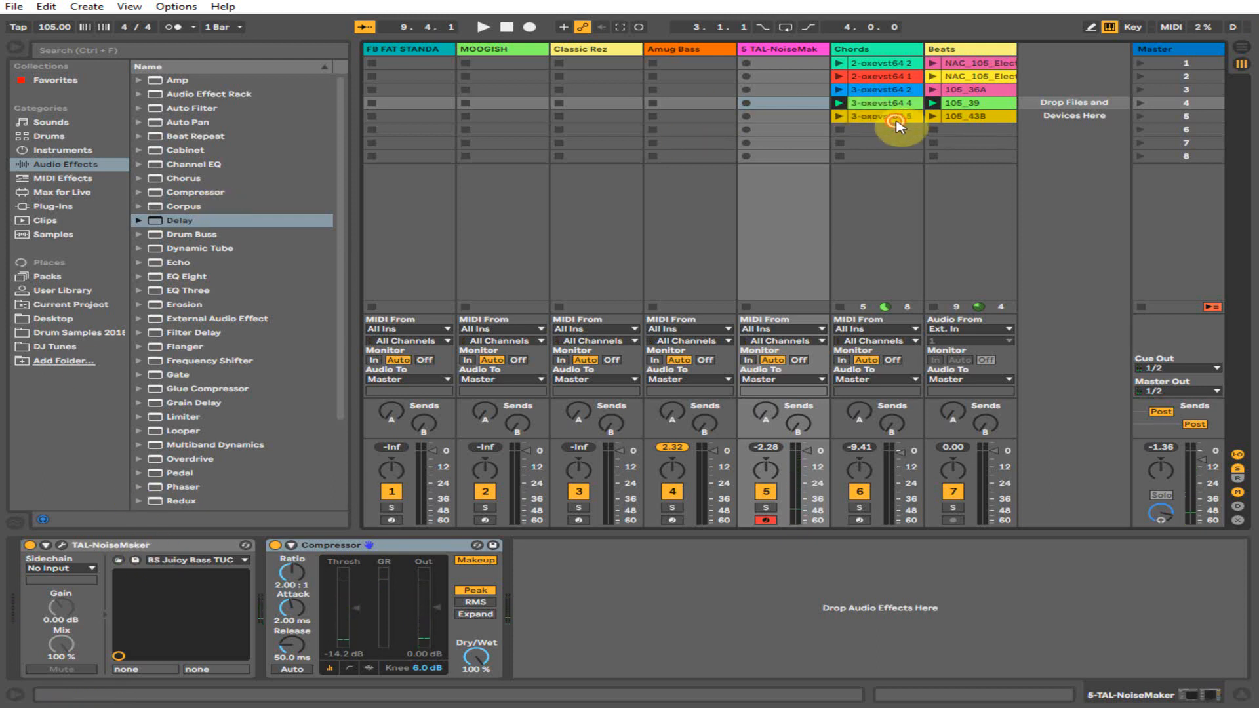
Launch the fifth Chords clip and Scene 5's 105_43B beat with the TAL-NoiseMaker bass focused.
double_click(881, 118)
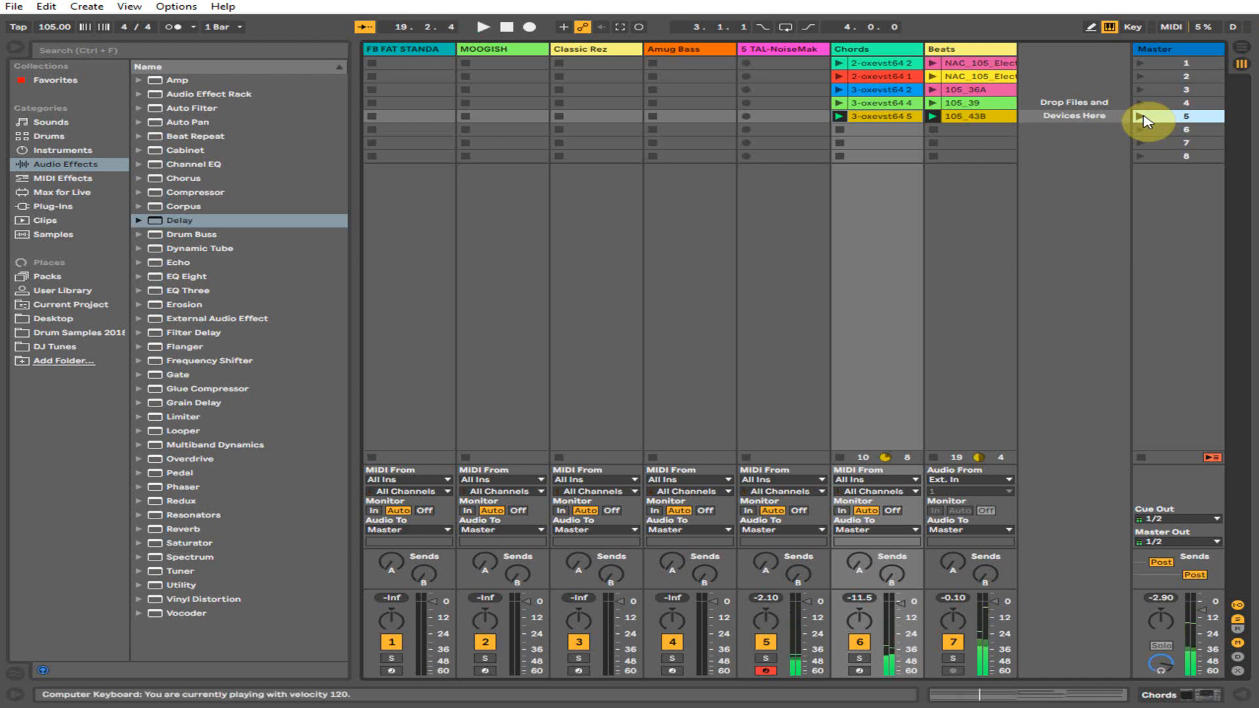
left_click(783, 48)
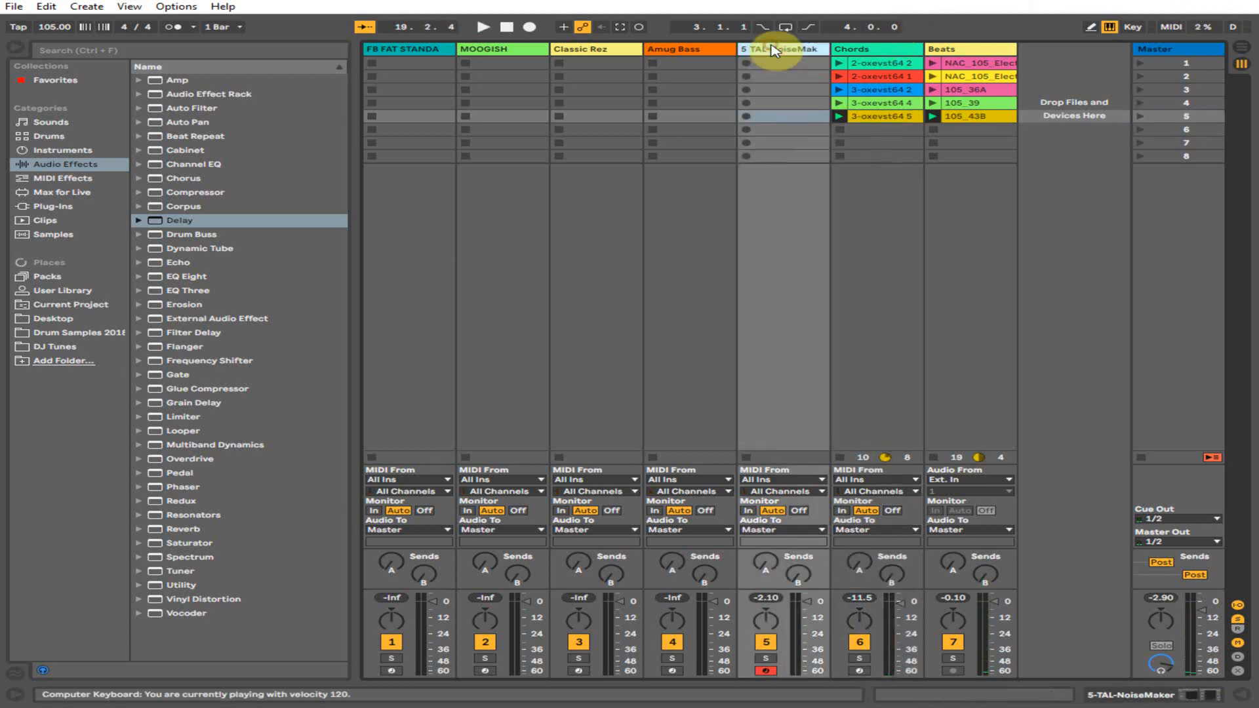